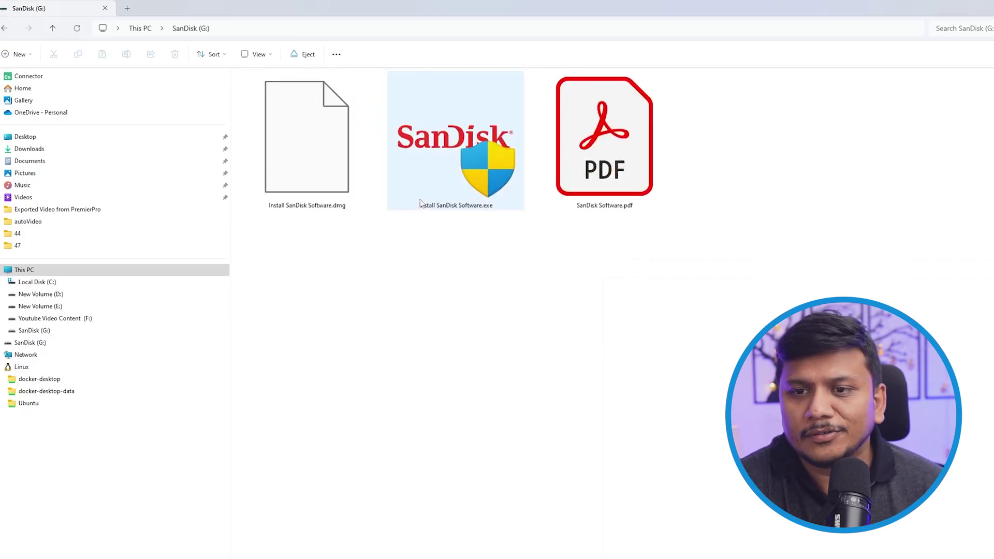
- Open SanDisk Software.pdf from the SanDisk (G:) drive in Adobe Acrobat
double_click(604, 137)
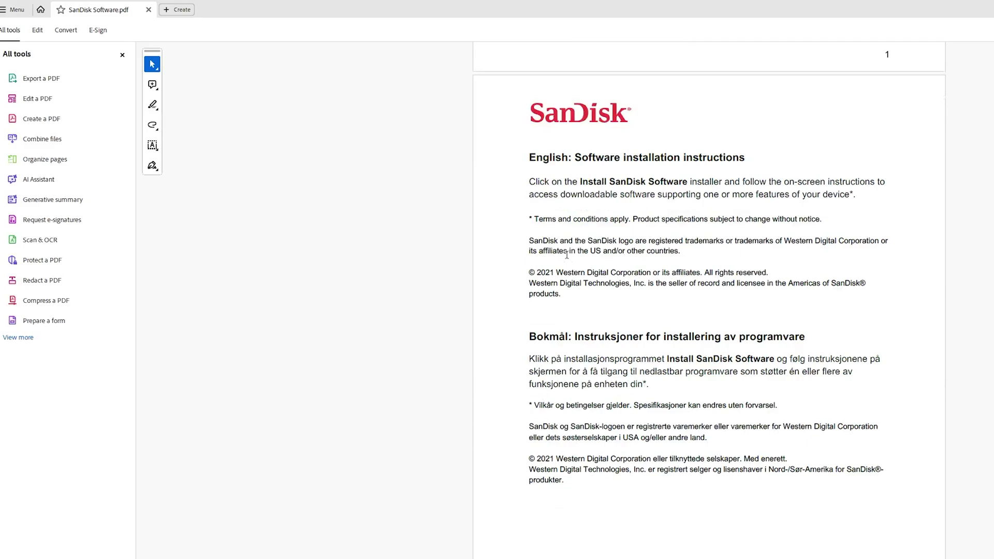